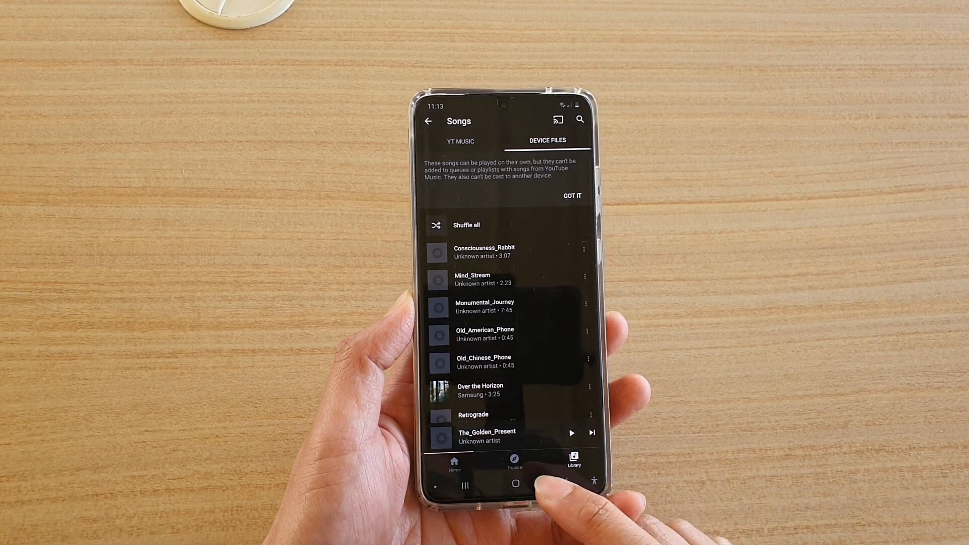
Return to the Android home screen and show the app drawer with YT Music.
{"action": "left_click", "coordinate": [513, 484]}
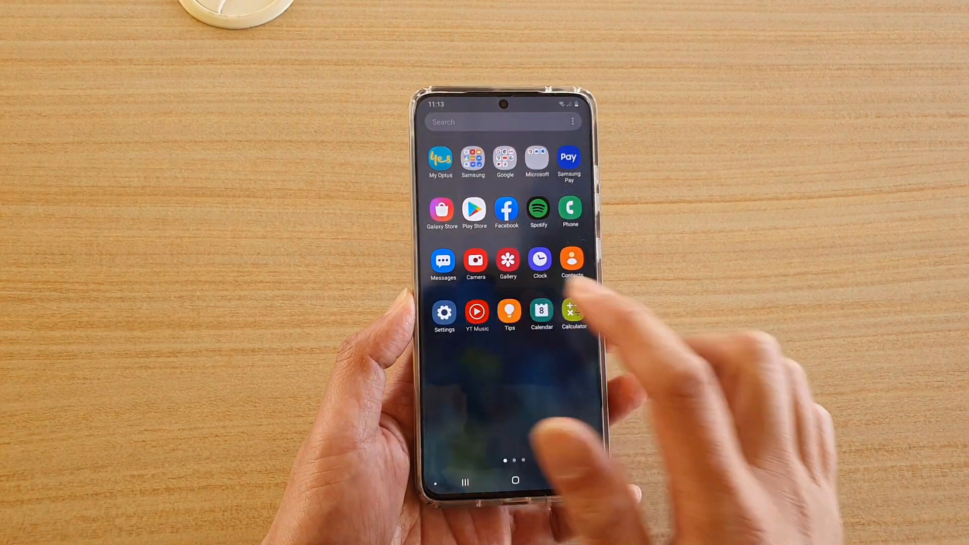
Reopen YT Music and bring up the account menu from the profile avatar.
{"action": "left_click", "coordinate": [476, 311]}
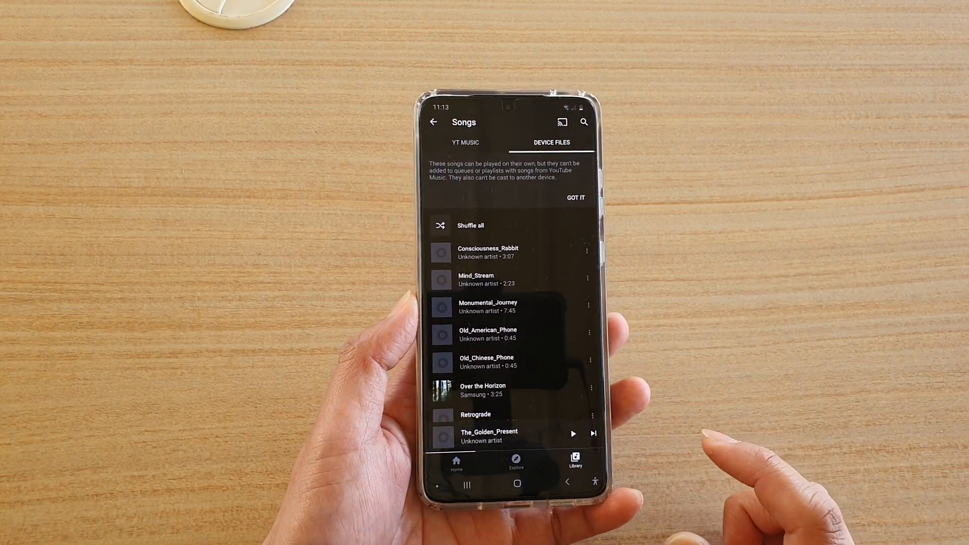
{"action": "left_click", "coordinate": [433, 122]}
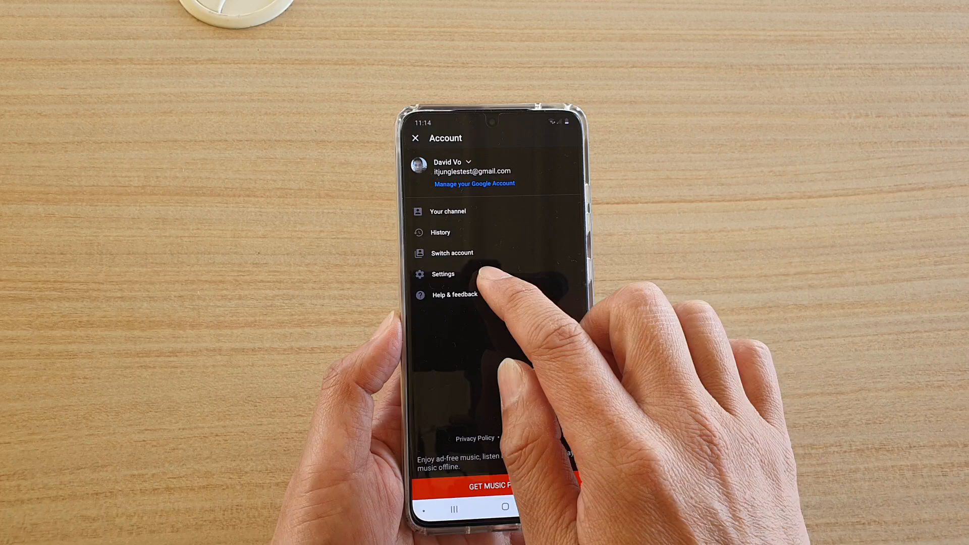
In Settings, turn on Show device files so local audio appears in the library.
{"action": "left_click", "coordinate": [442, 274]}
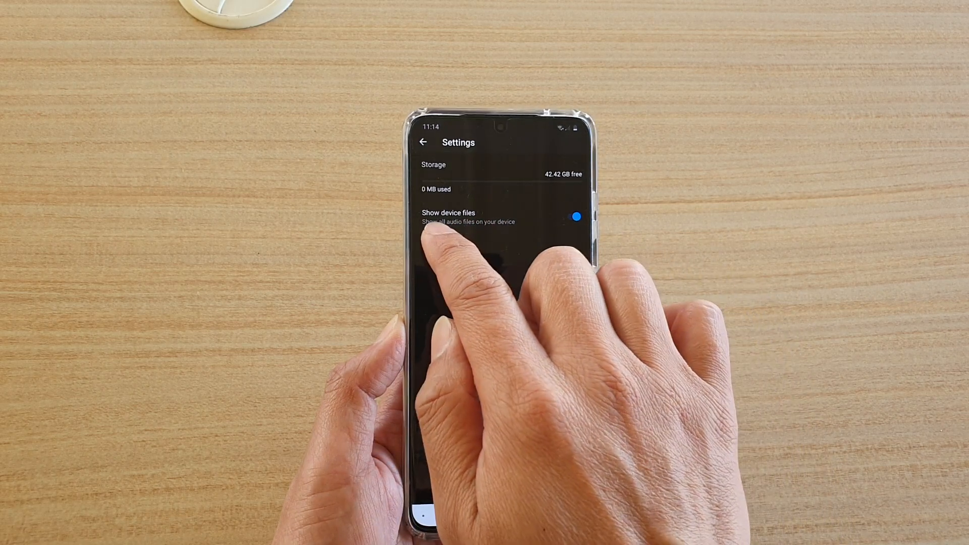
{"action": "left_click", "coordinate": [573, 216]}
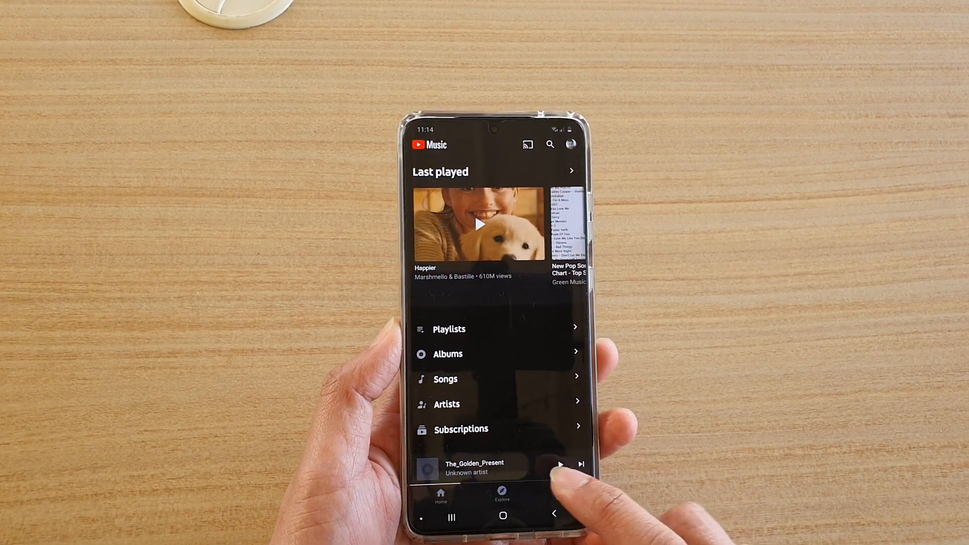
Bring up the account menu from the profile avatar again.
{"action": "left_click", "coordinate": [445, 379]}
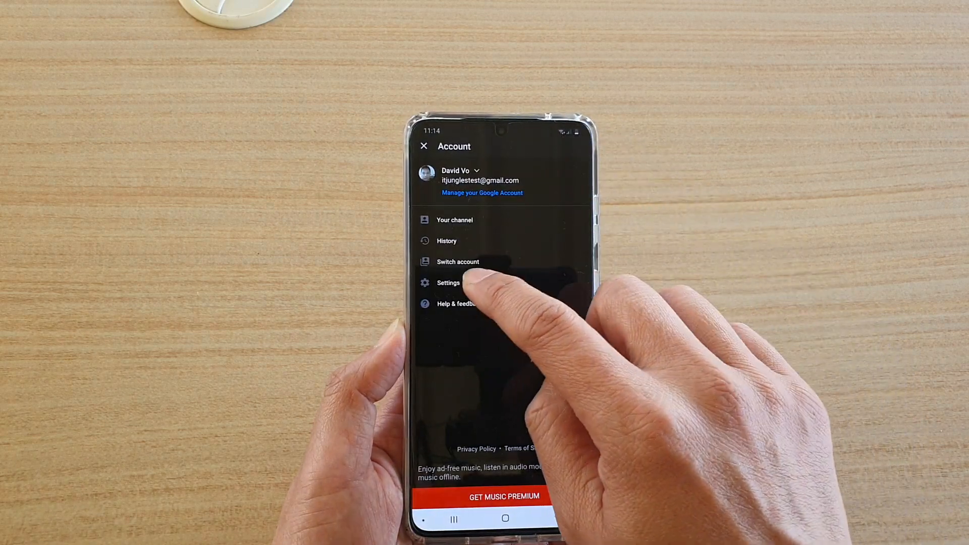
Show the Songs collection on its Device Files tab listing local tracks.
{"action": "left_click", "coordinate": [447, 283]}
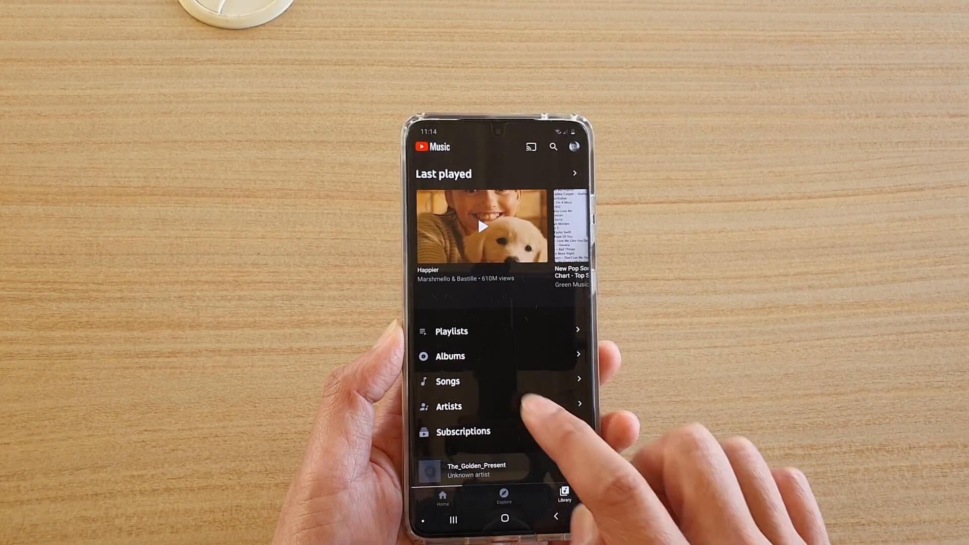
{"action": "left_click", "coordinate": [447, 381]}
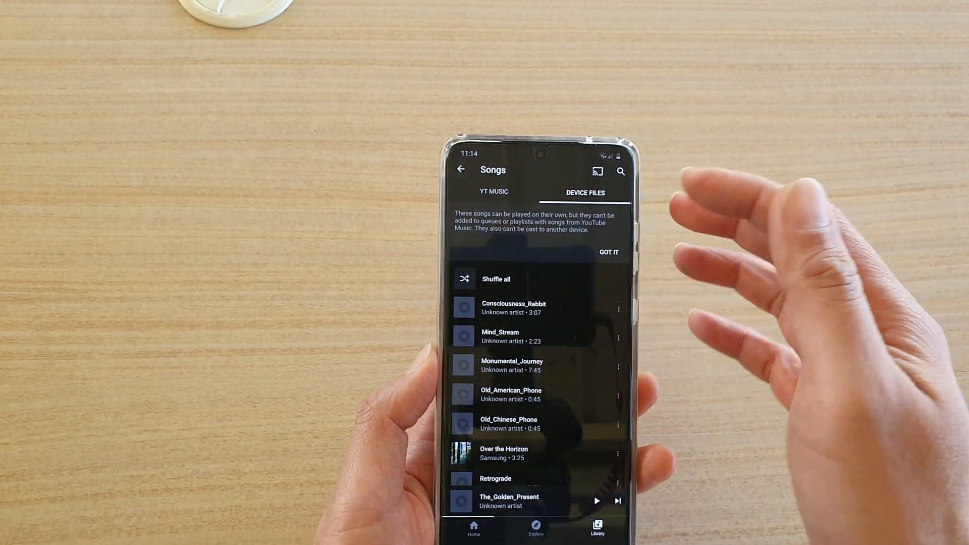
Dismiss the device-files note, play The_Golden_Present, then return to the home screen.
{"action": "left_click", "coordinate": [608, 252]}
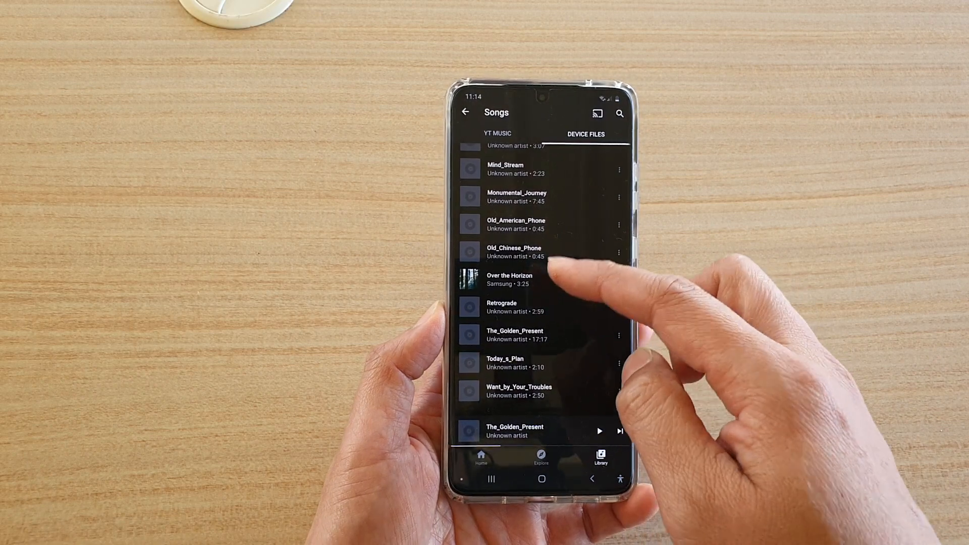
{"action": "scroll", "scroll_direction": "down", "scroll_amount": 3}
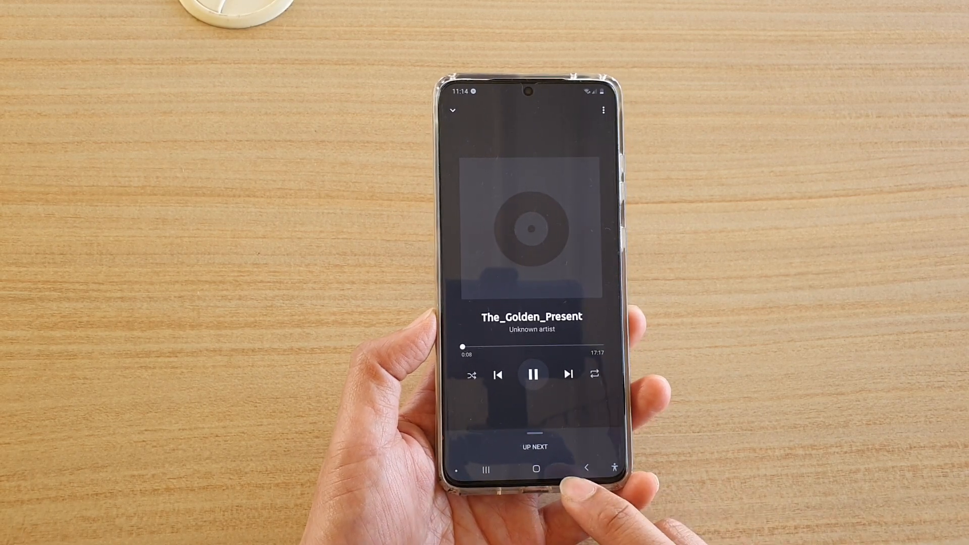
{"action": "left_click", "coordinate": [535, 469]}
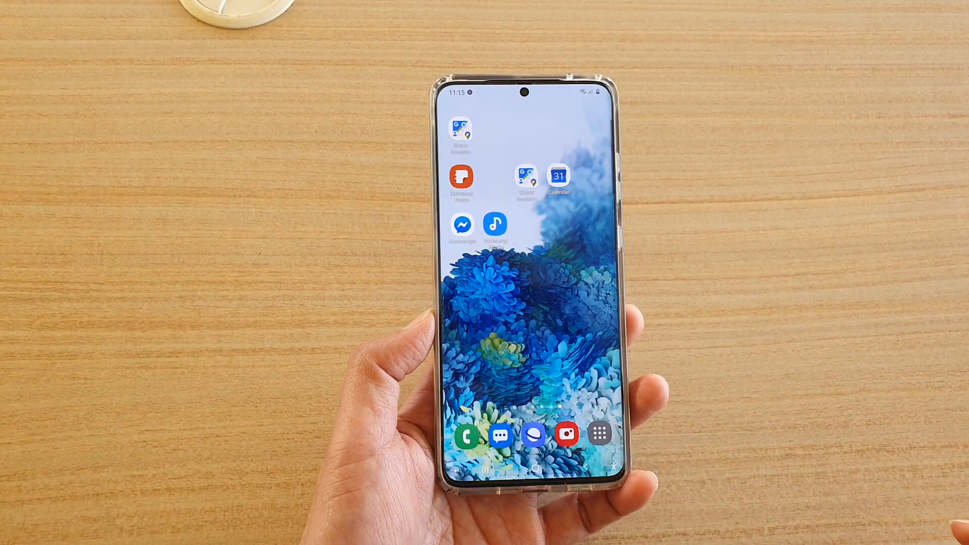